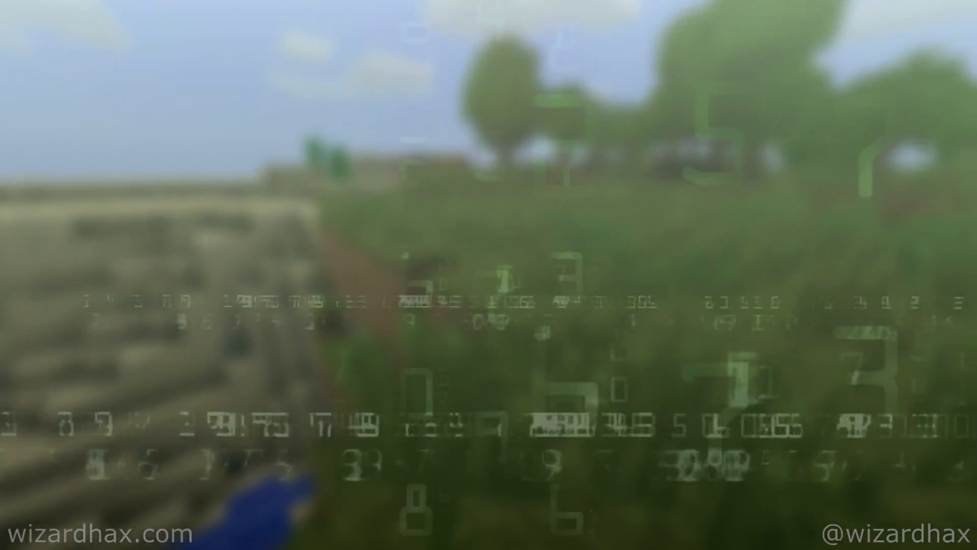
Step: Jump to ~/Library/Application Support/minecraft via Go to Folder and reach the launcher
{"action": "left_click", "coordinate": [573, 13]}
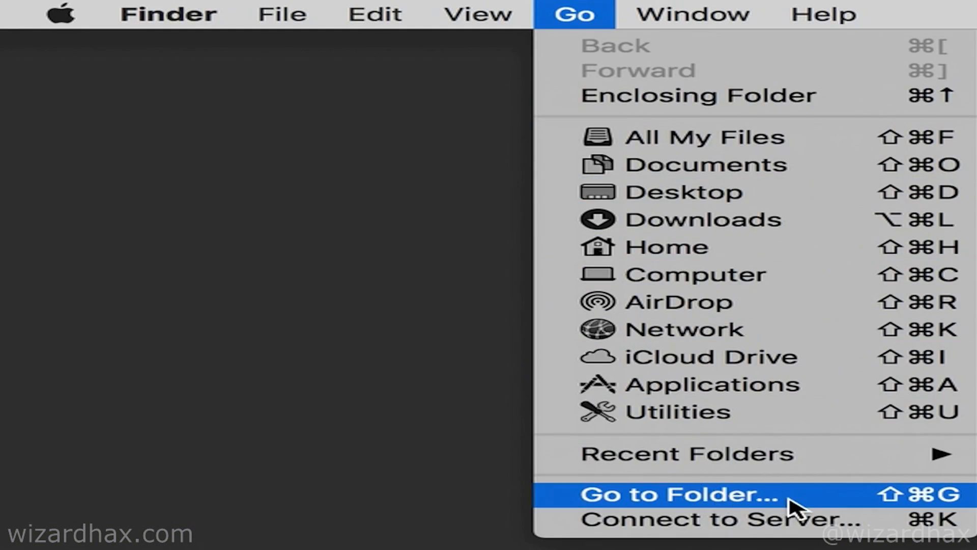
{"action": "left_click", "coordinate": [679, 494]}
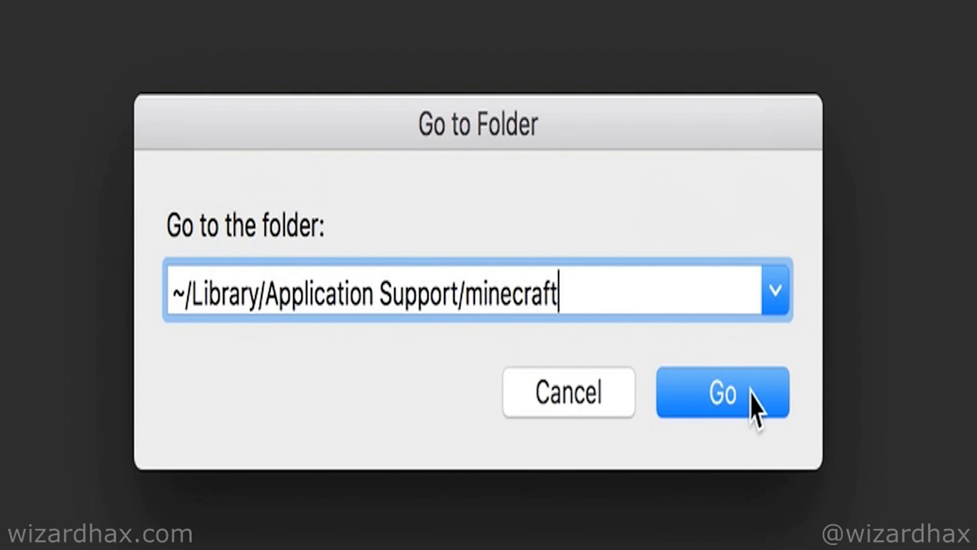
{"action": "left_click", "coordinate": [721, 393]}
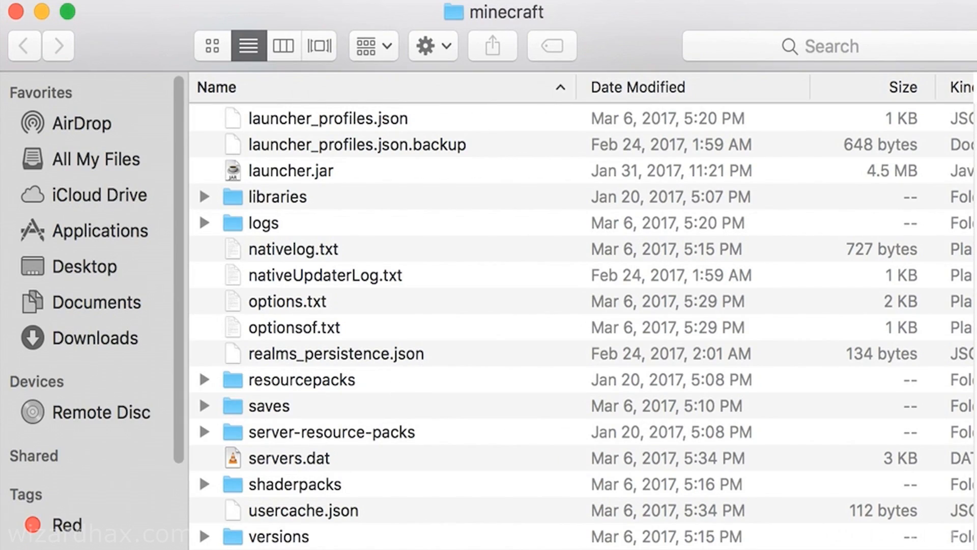
{"action": "left_click", "coordinate": [276, 537]}
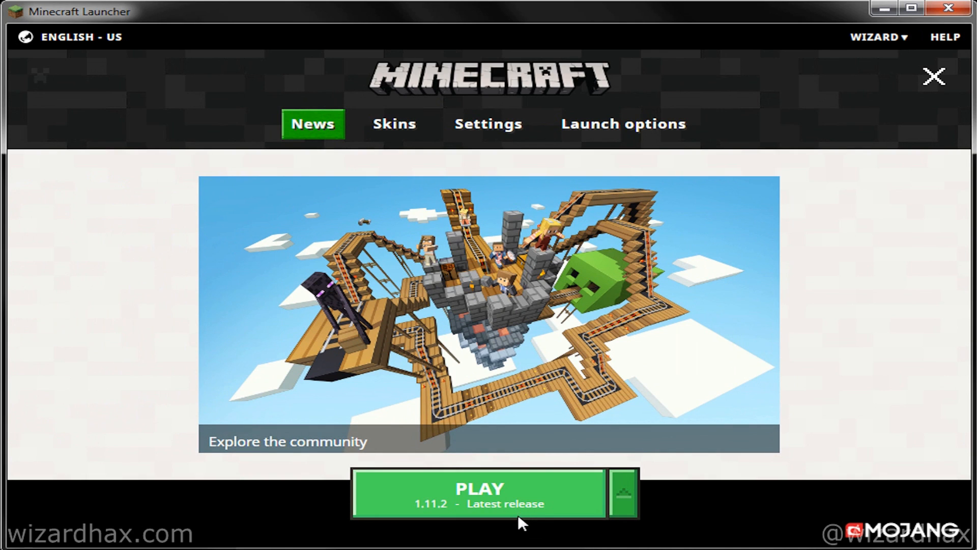
{"action": "mouse_move", "coordinate": [418, 234]}
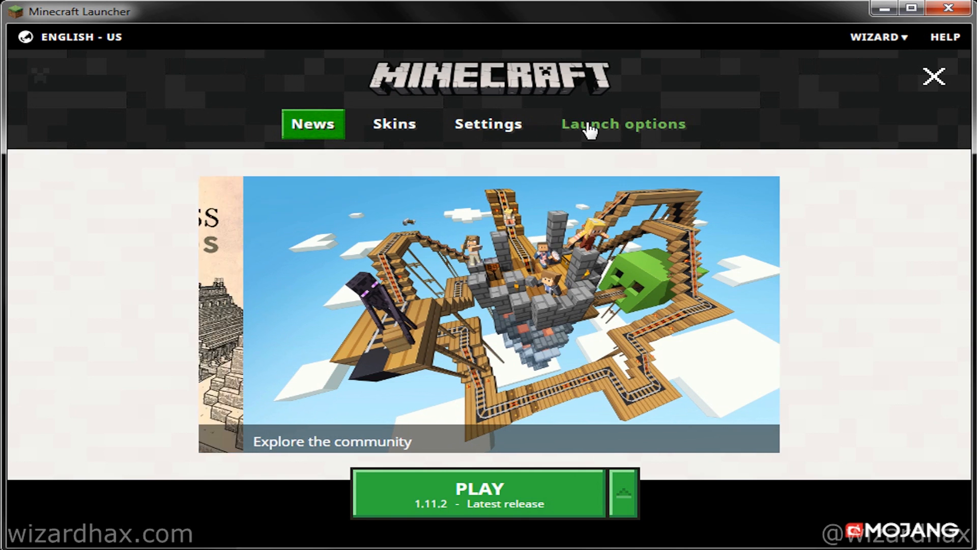
Step: Start a new launch profile named DAT NEW WiZARDHAX.com/NODUS
{"action": "left_click", "coordinate": [623, 123]}
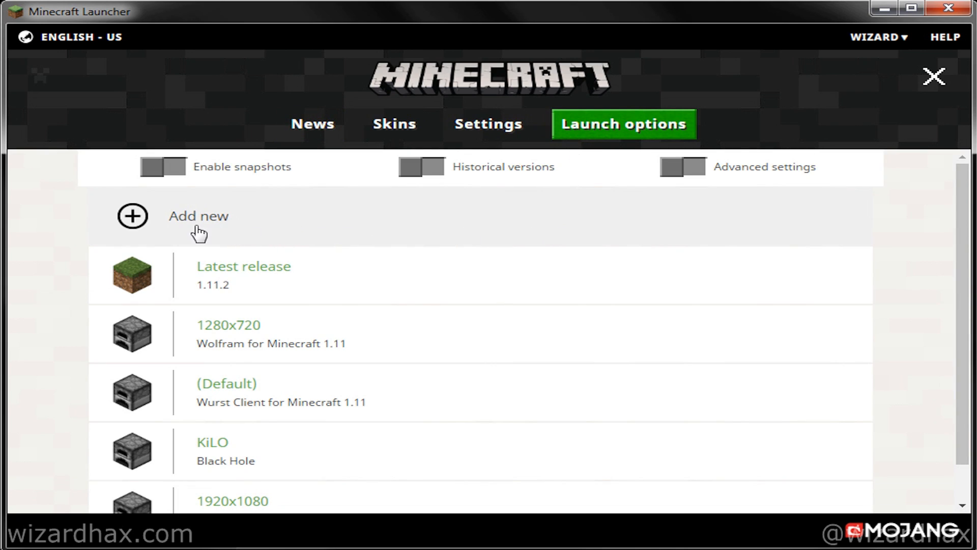
{"action": "left_click", "coordinate": [199, 215]}
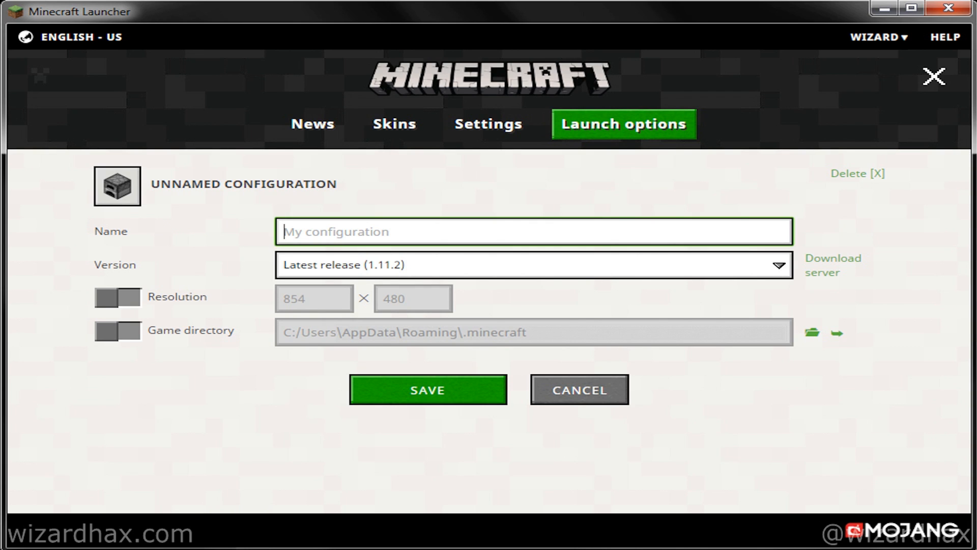
{"action": "type", "text": "DAT NEW Wi"}
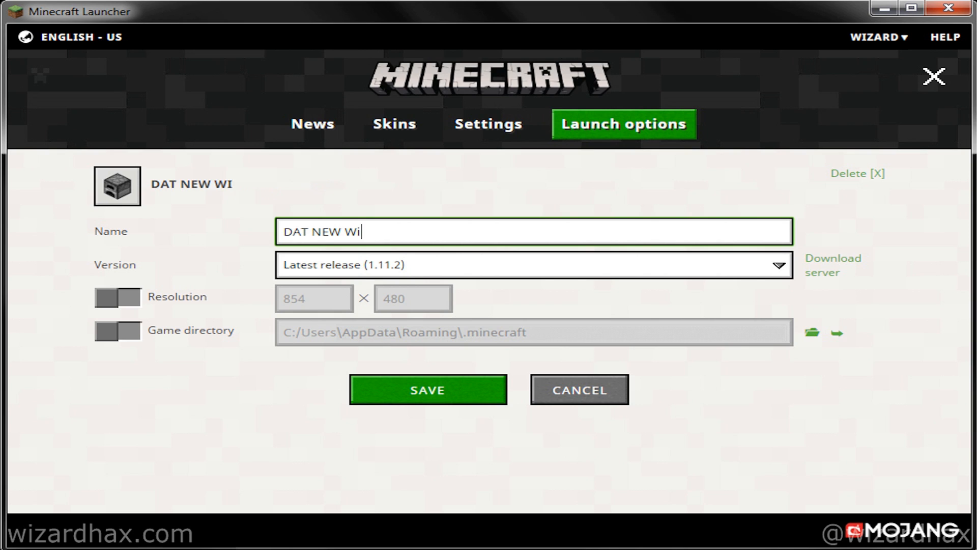
{"action": "type", "text": "ZARDHAX.com/NO"}
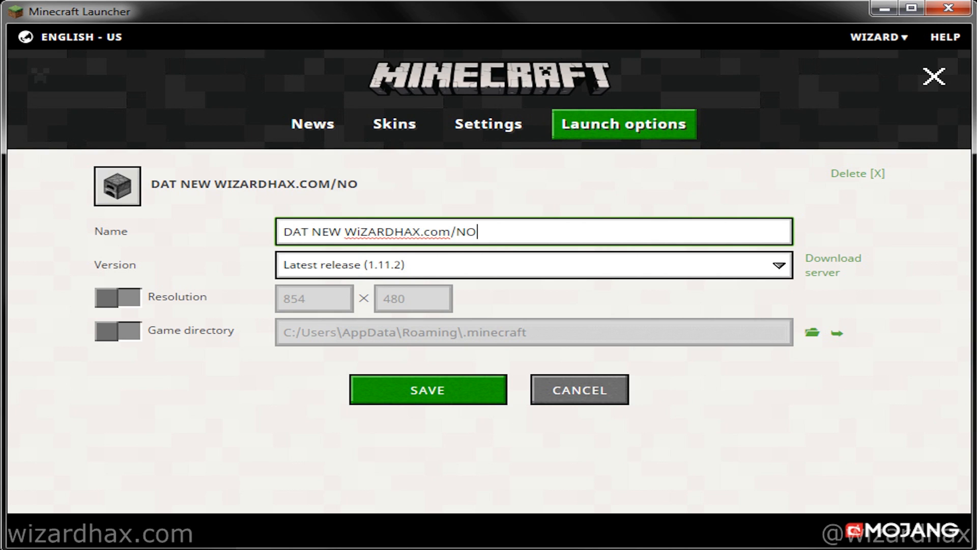
{"action": "type", "text": "DUS"}
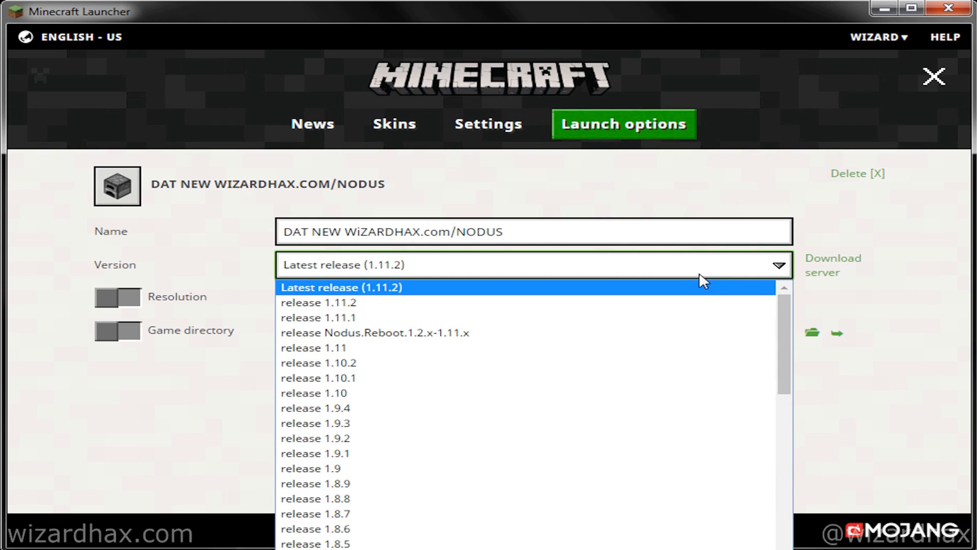
Step: Set the profile to Nodus.Reboot.1.2.x-1.11.x at 1920×1080 resolution and save it
{"action": "left_click", "coordinate": [374, 332]}
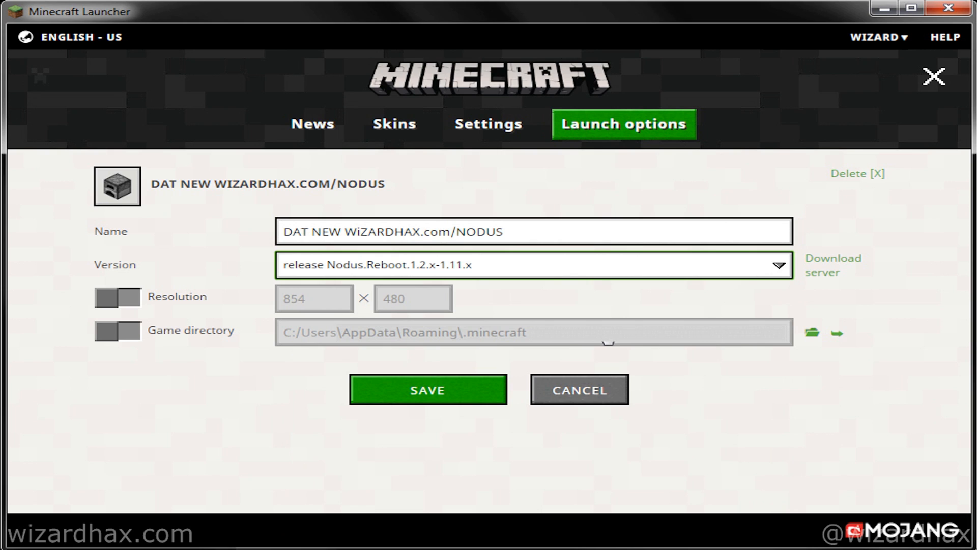
{"action": "left_click", "coordinate": [119, 296]}
{"action": "type", "text": "1080"}
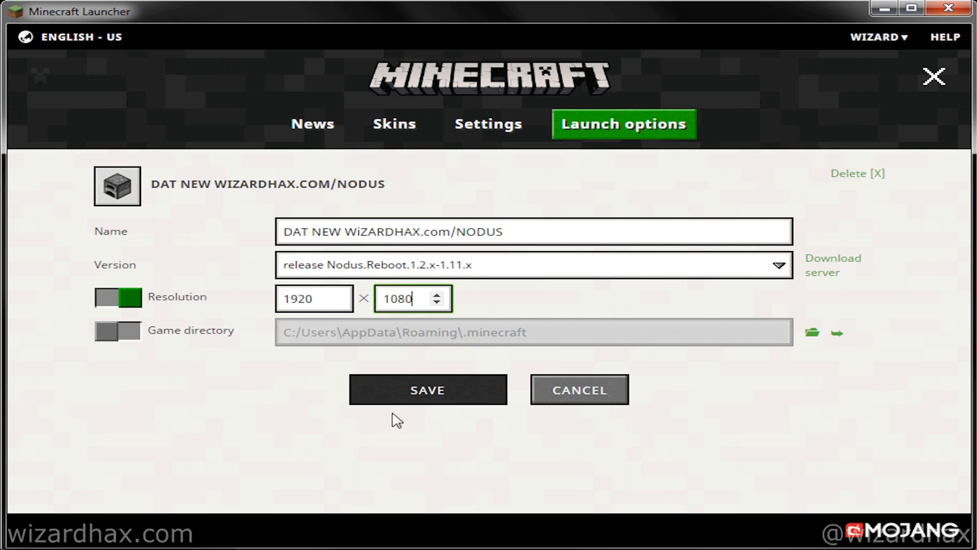
{"action": "left_click", "coordinate": [427, 390]}
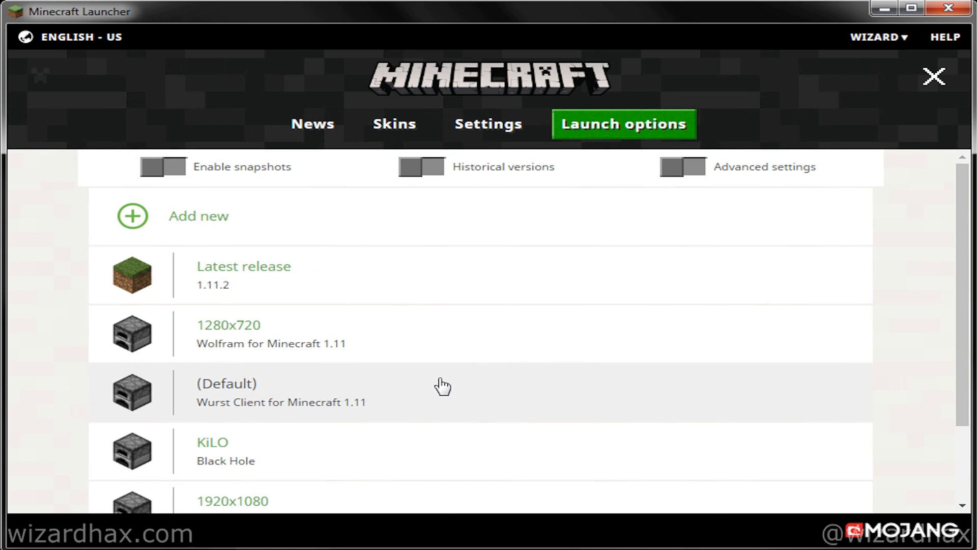
{"action": "mouse_move", "coordinate": [249, 216]}
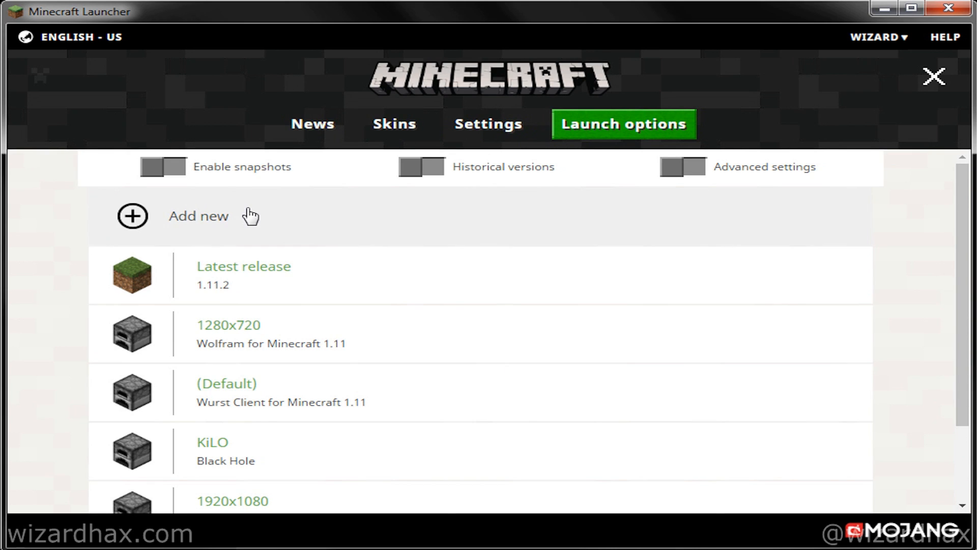
Step: From the News page, pick the DAT NEW WiZARDHAX.com/NODUS profile beside Play and launch it
{"action": "left_click", "coordinate": [312, 123]}
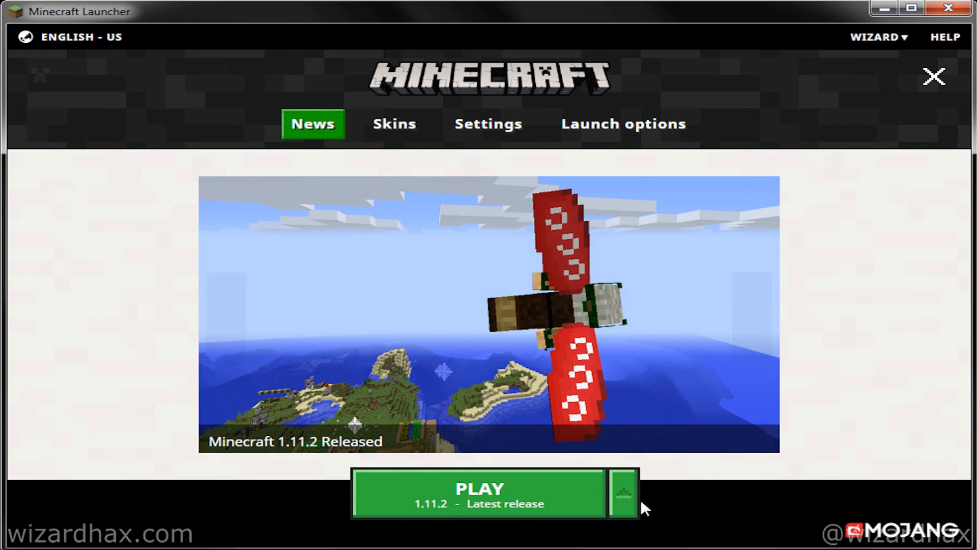
{"action": "left_click", "coordinate": [623, 494]}
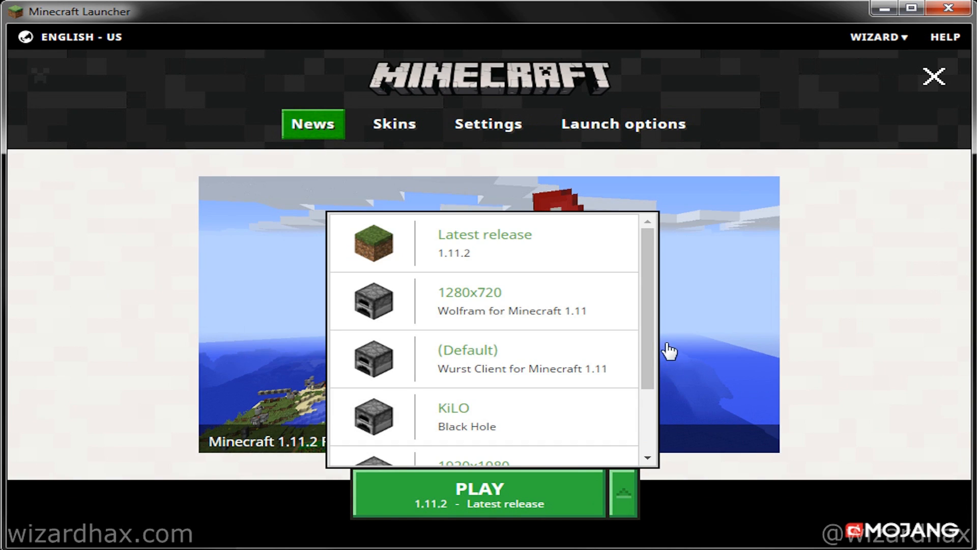
{"action": "scroll", "scroll_direction": "down", "scroll_amount": 3}
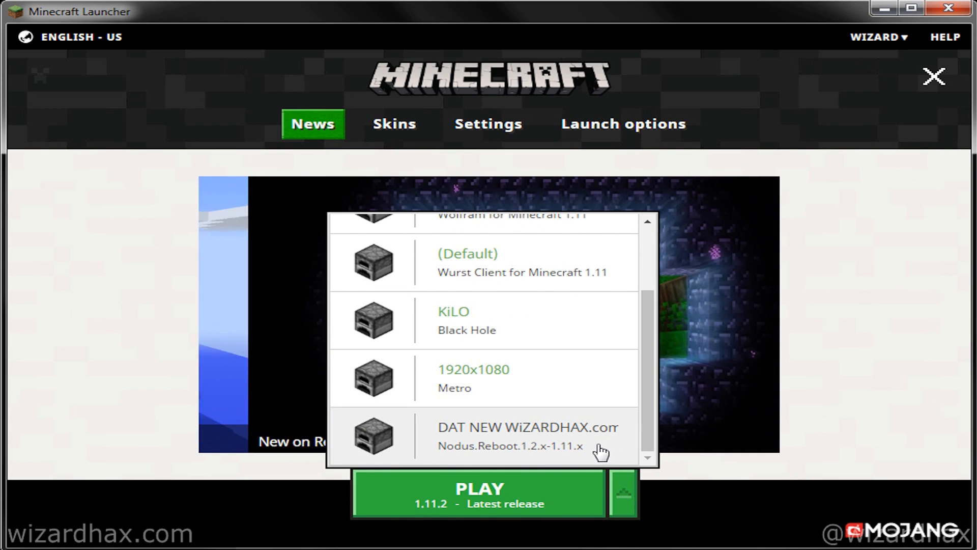
{"action": "left_click", "coordinate": [511, 437]}
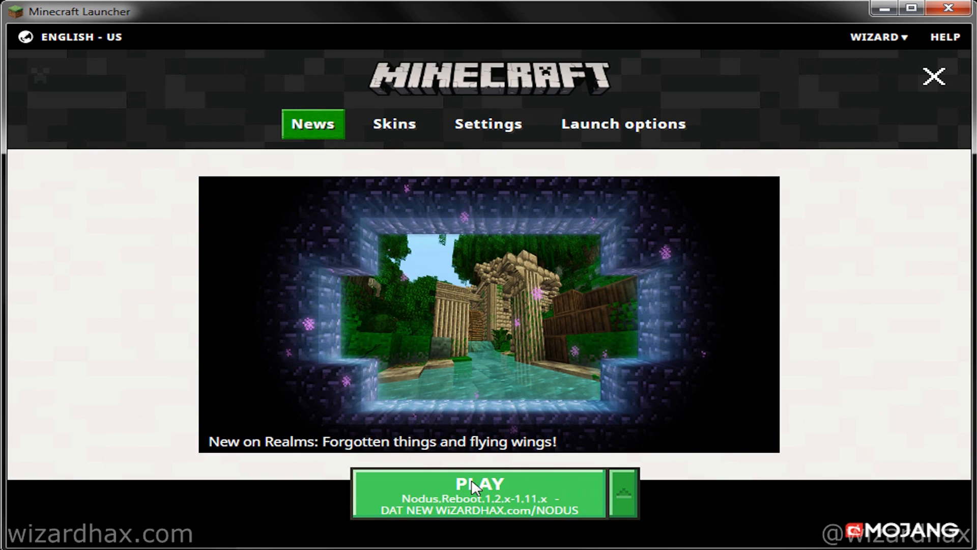
{"action": "left_click", "coordinate": [477, 494]}
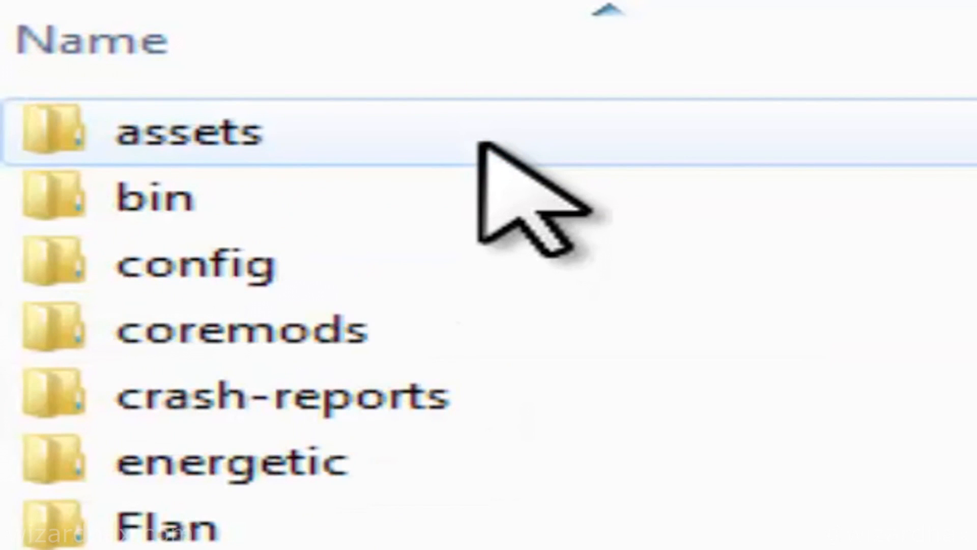
Step: Create a new folder in .minecraft and name it Hacked Client
{"action": "scroll", "scroll_direction": "down", "scroll_amount": 3}
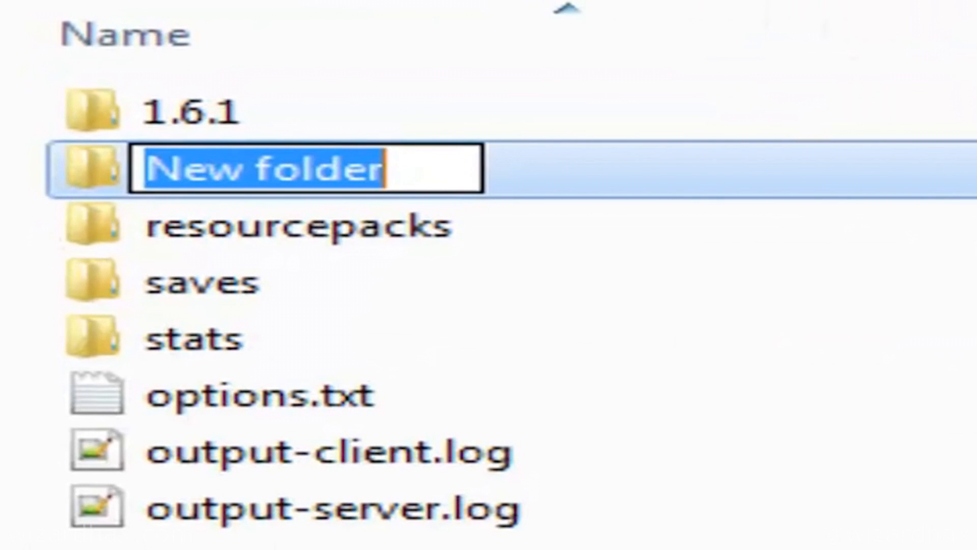
{"action": "type", "text": "Hacked"}
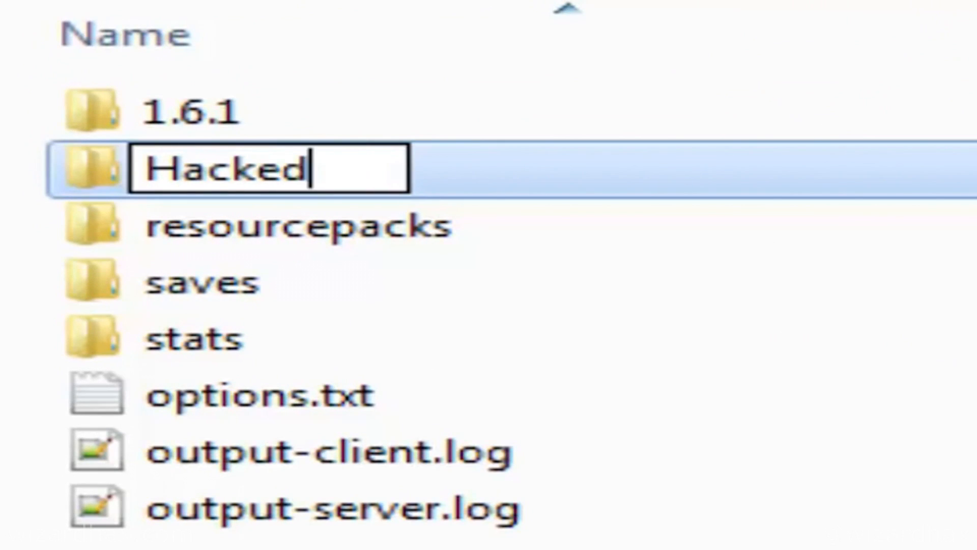
{"action": "type", "text": "Clien"}
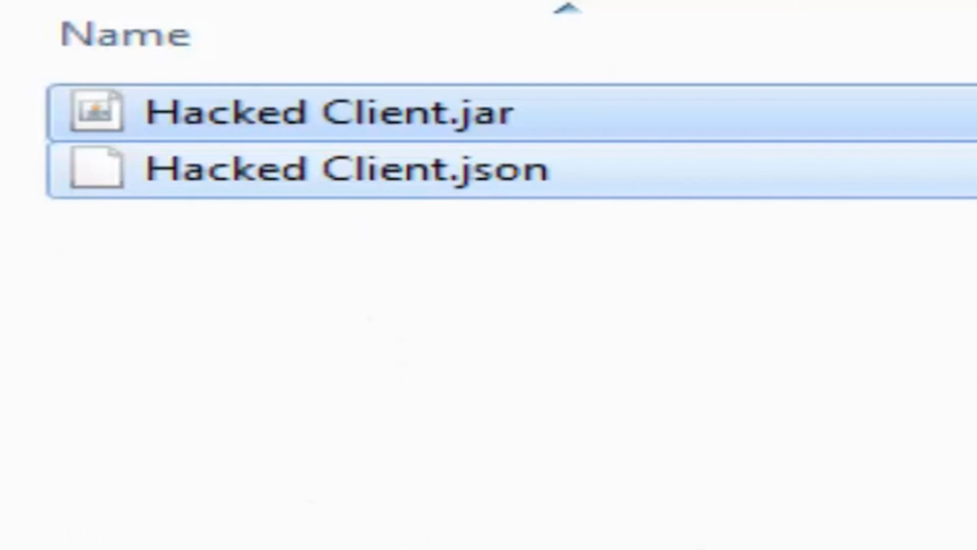
Step: Place Hacked Client.jar and Hacked Client.json in the version folder and return to the launcher
{"action": "double_click", "coordinate": [346, 168]}
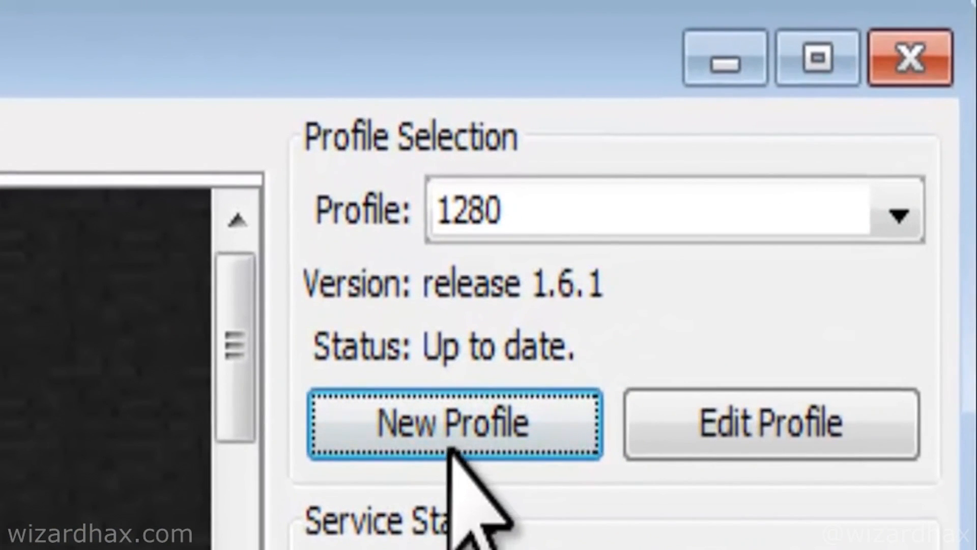
Step: Create a Hacked Client profile using the release Hacked Client version
{"action": "left_click", "coordinate": [454, 423]}
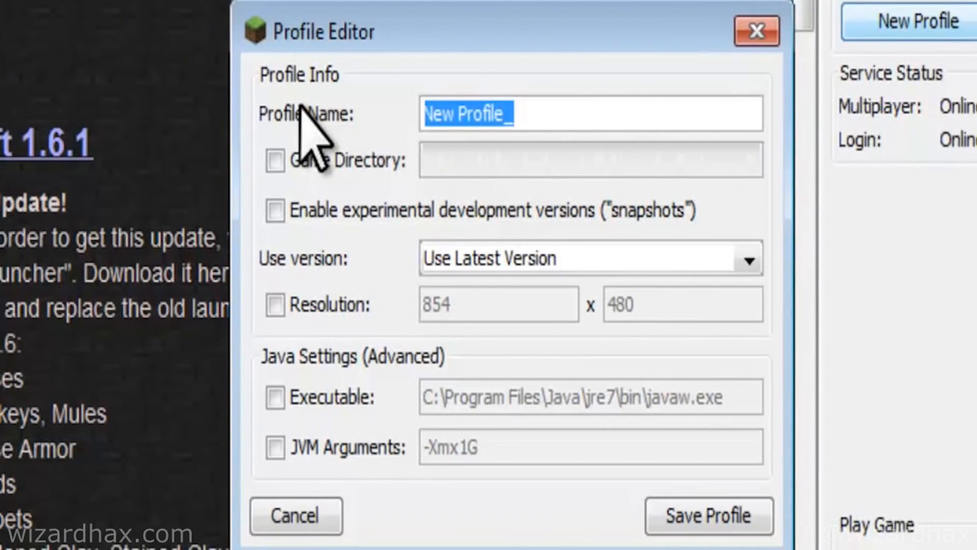
{"action": "type", "text": "Hacked Clie"}
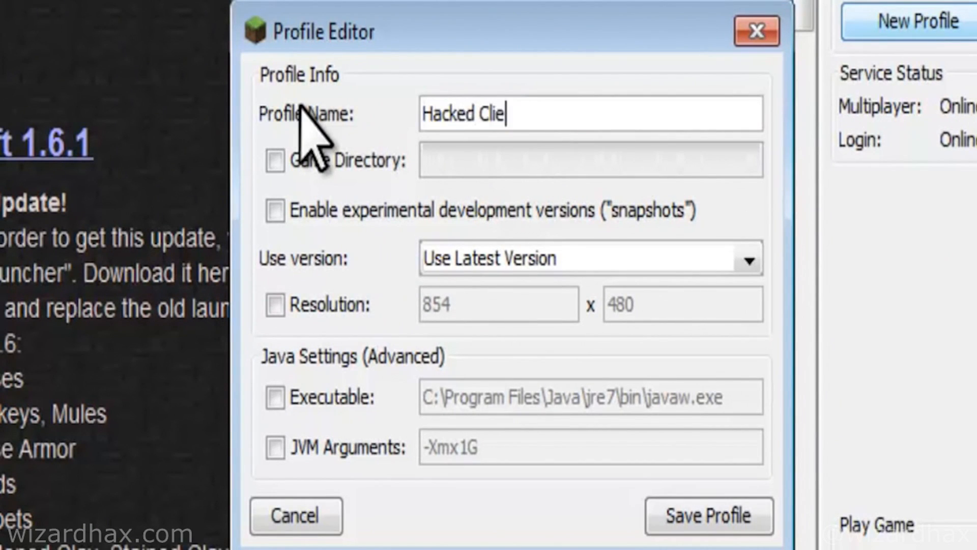
{"action": "type", "text": "nt"}
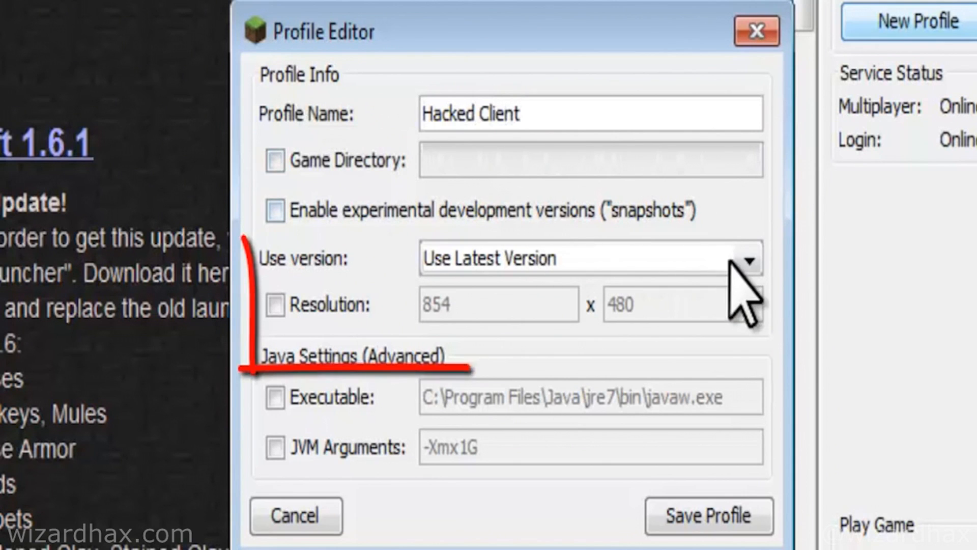
{"action": "left_click", "coordinate": [751, 259]}
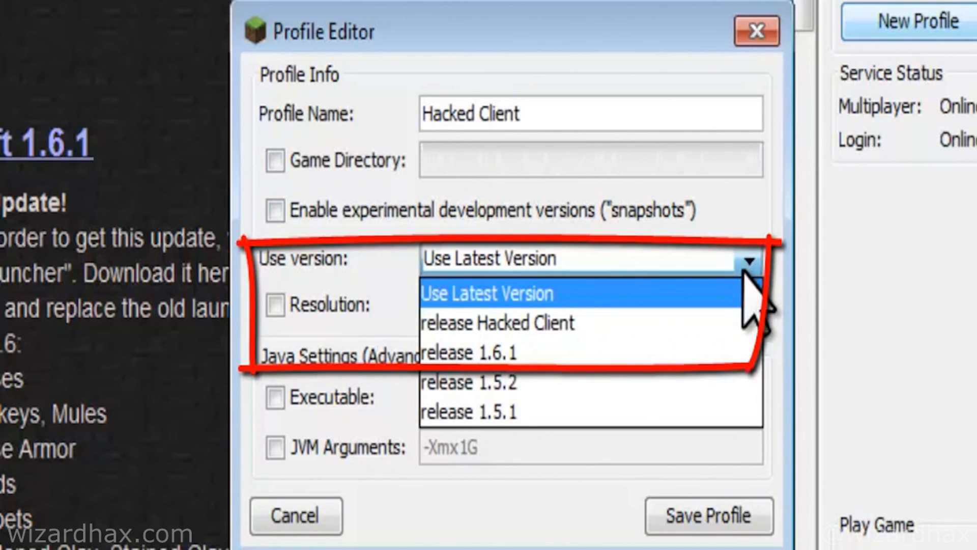
{"action": "mouse_move", "coordinate": [495, 323]}
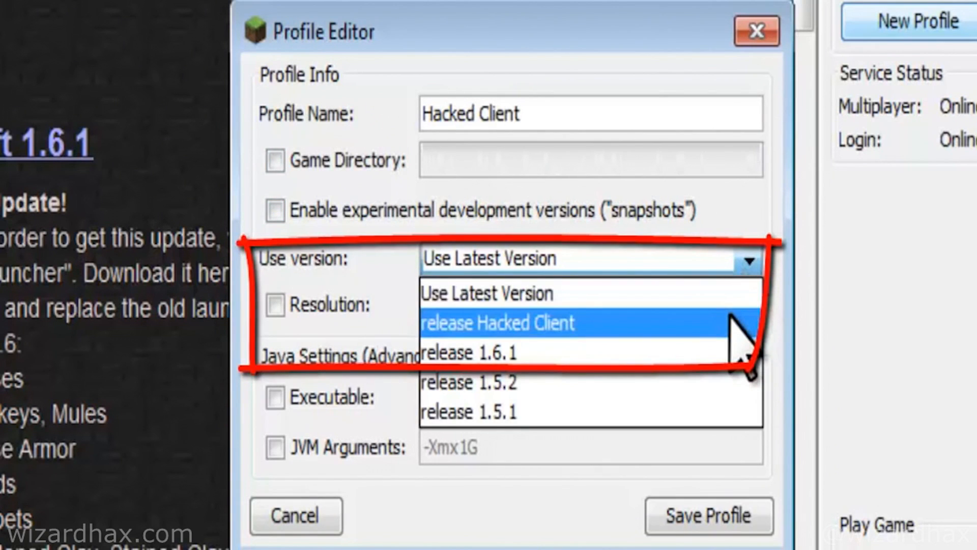
{"action": "left_click", "coordinate": [497, 323]}
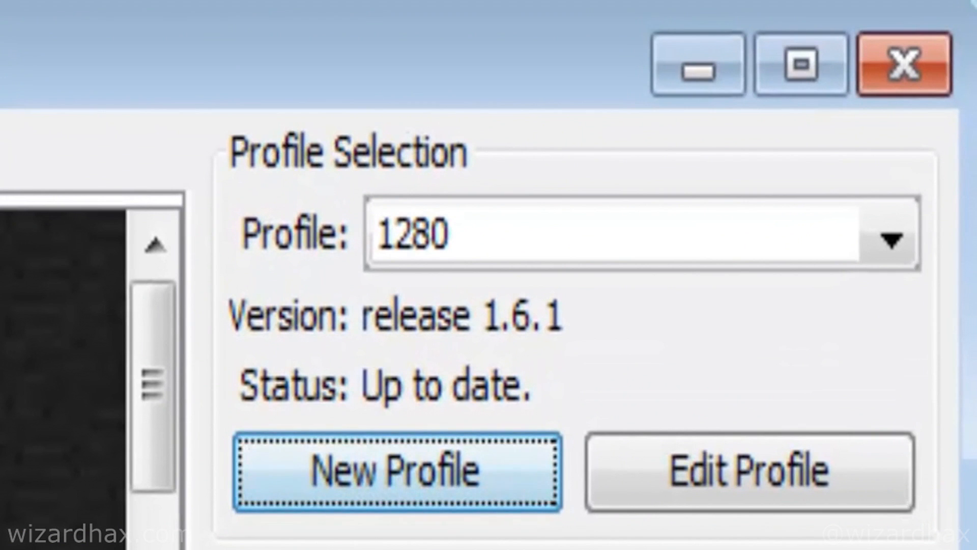
Step: Make Hacked Client the active profile in the Profile dropdown
{"action": "left_click", "coordinate": [890, 238]}
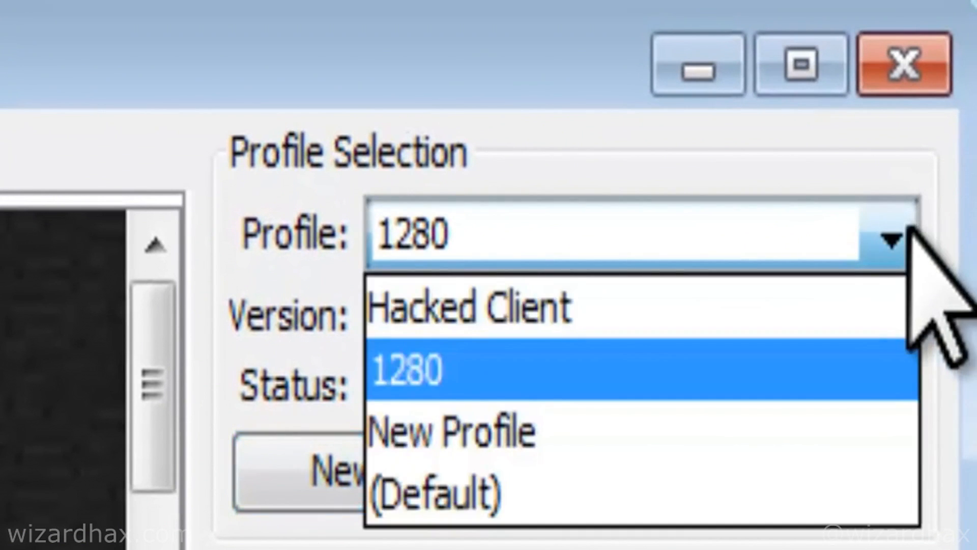
{"action": "left_click", "coordinate": [470, 308]}
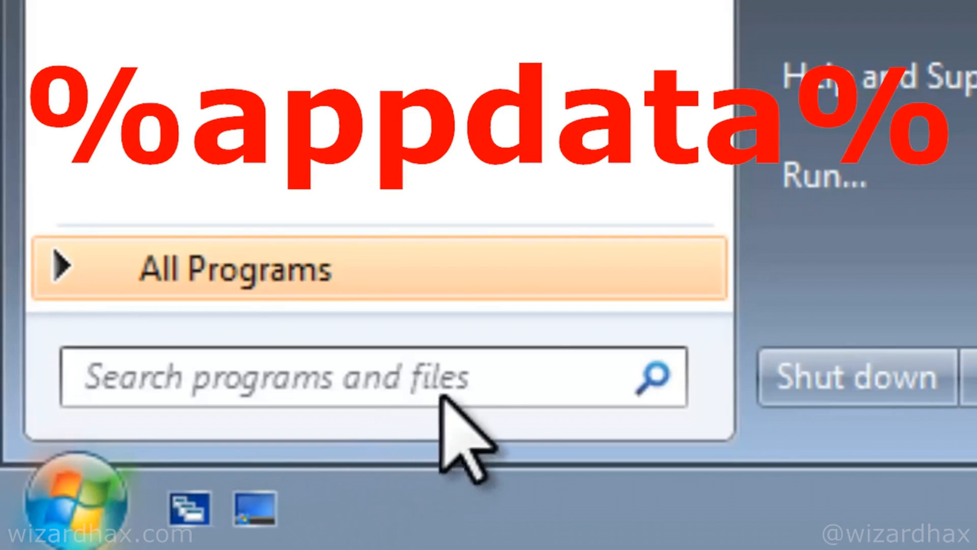
Step: Navigate via %appdata% into the .minecraft bin folder
{"action": "type", "text": "%appdata%"}
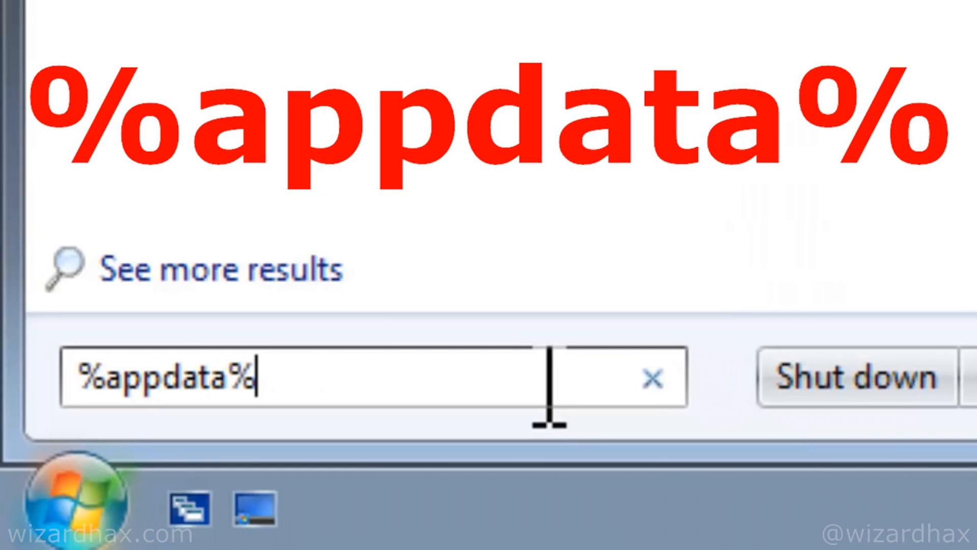
{"action": "key", "text": "Enter"}
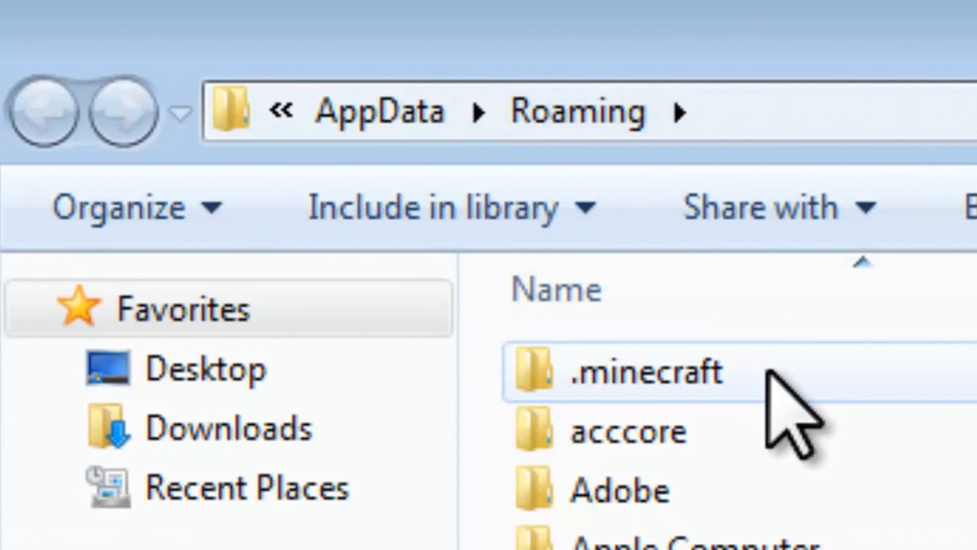
{"action": "double_click", "coordinate": [629, 370]}
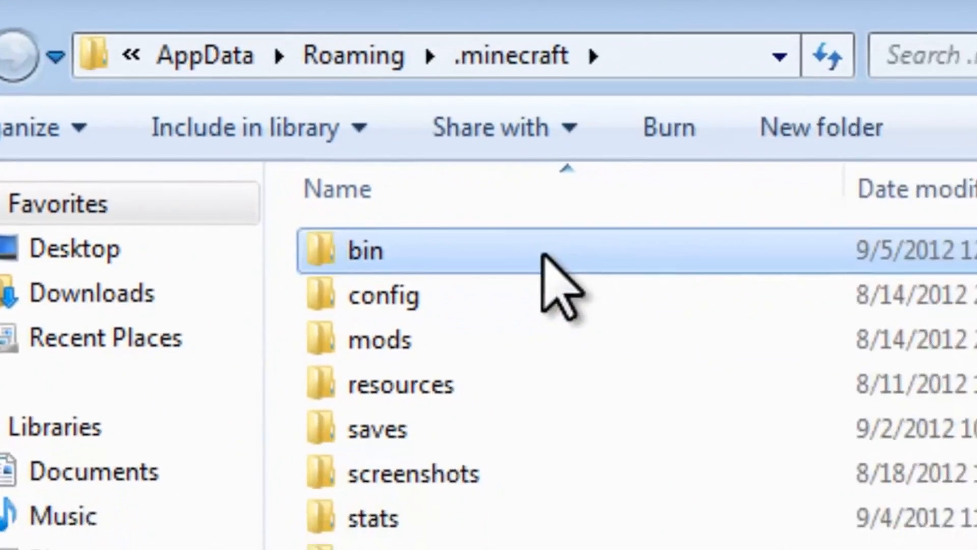
{"action": "double_click", "coordinate": [366, 250]}
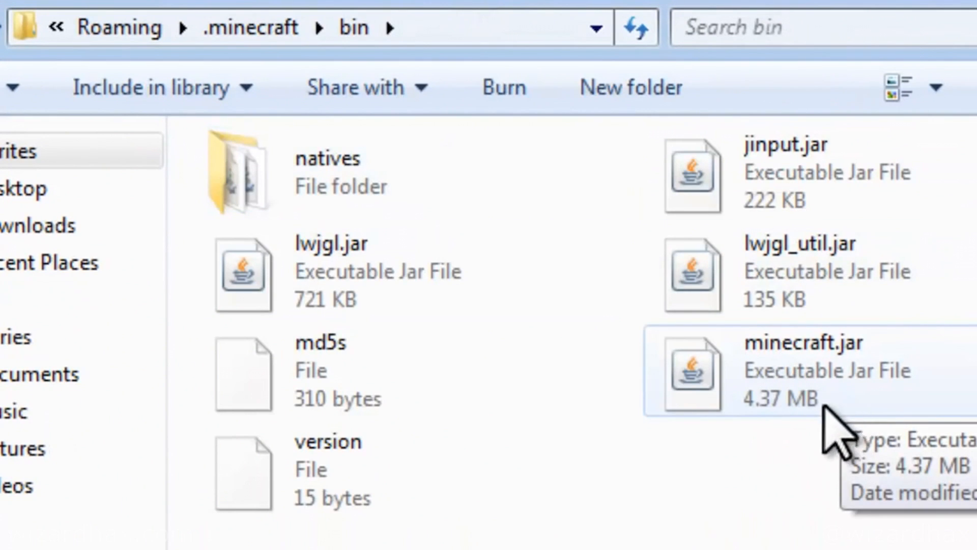
{"action": "mouse_move", "coordinate": [798, 449]}
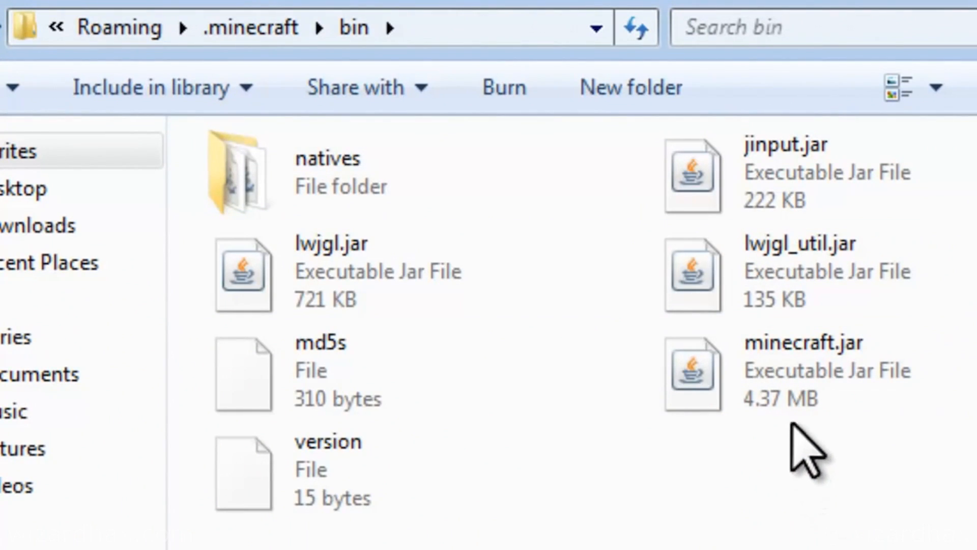
Step: Rename minecraft.jar as a backup by typing 'back' into its name
{"action": "left_click", "coordinate": [804, 371]}
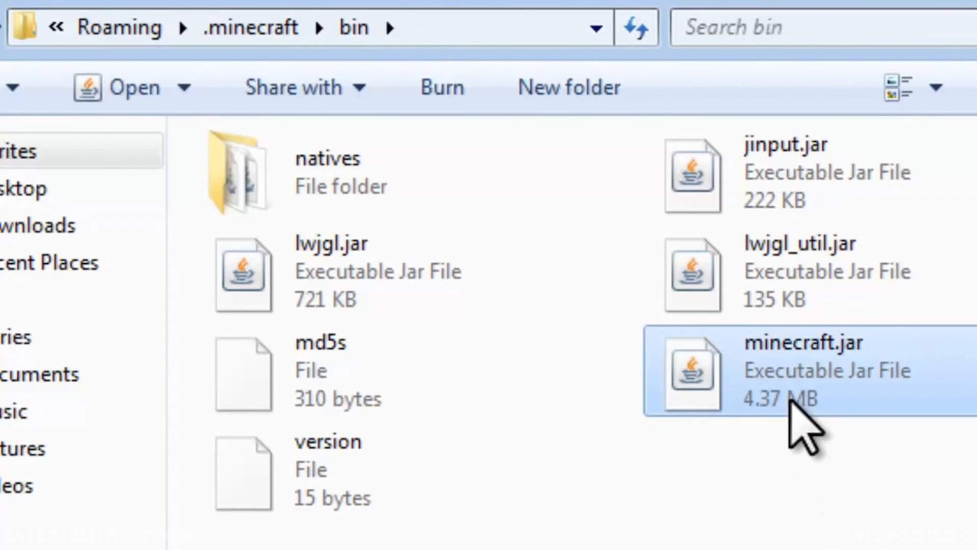
{"action": "left_click", "coordinate": [806, 342]}
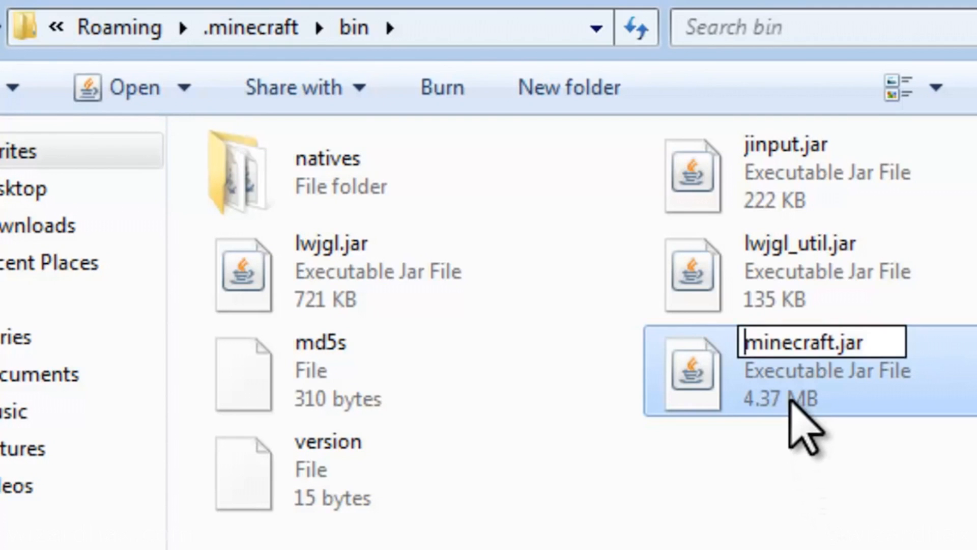
{"action": "type", "text": "back"}
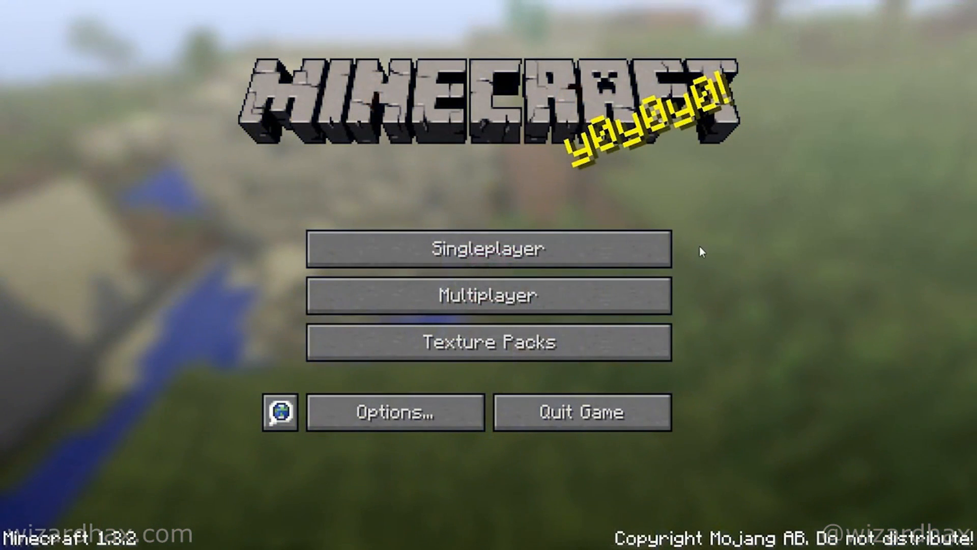
Step: Create and enter a new singleplayer world with Xray, PlayerESP, Tracer and Speedmine showing
{"action": "left_click", "coordinate": [487, 249]}
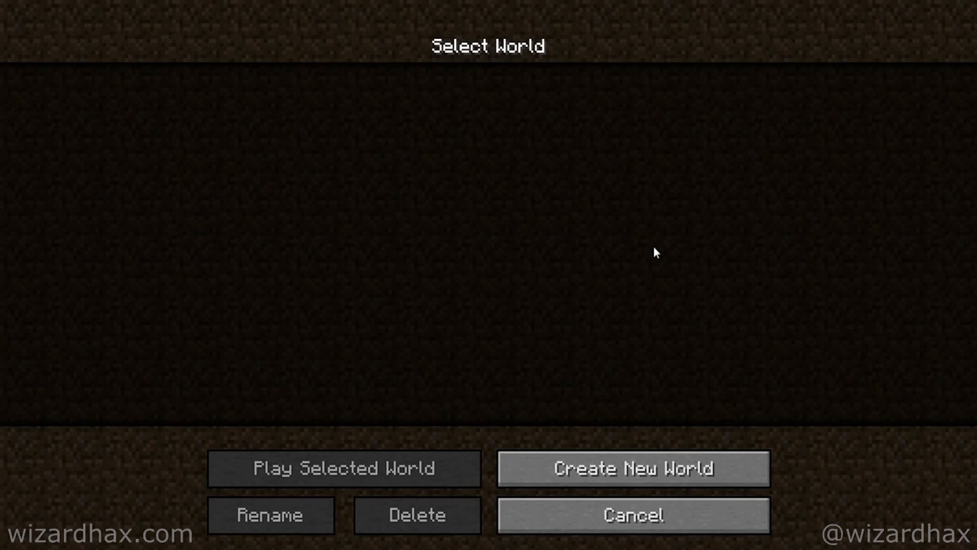
{"action": "left_click", "coordinate": [632, 468]}
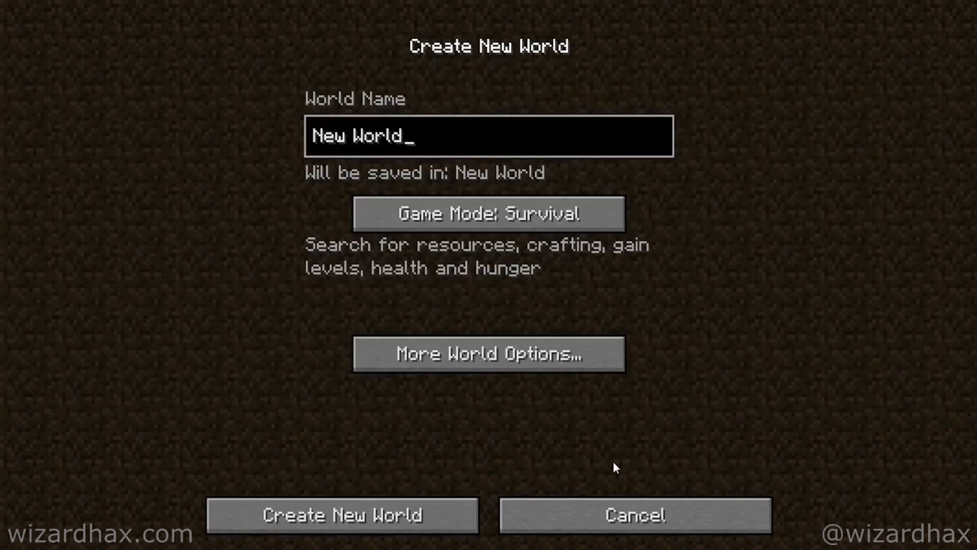
{"action": "left_click", "coordinate": [342, 514]}
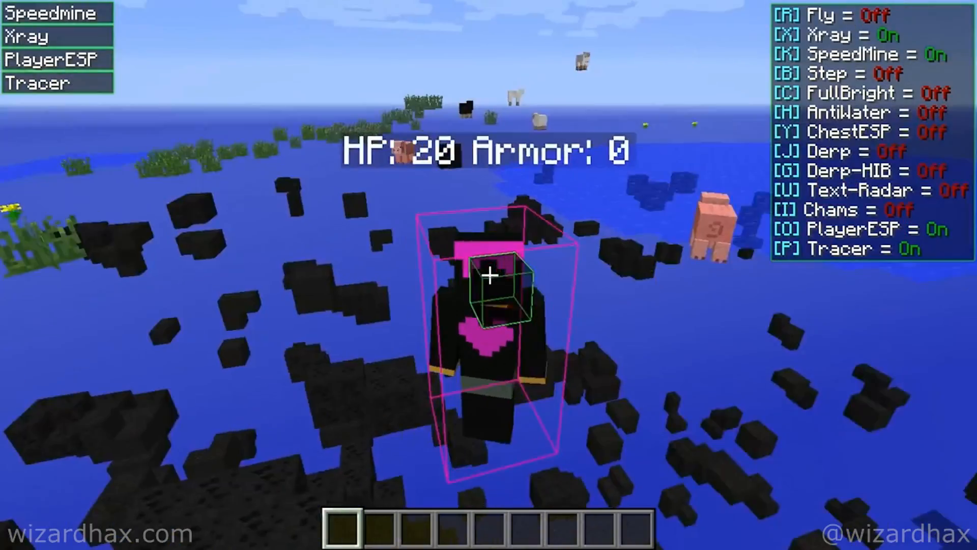